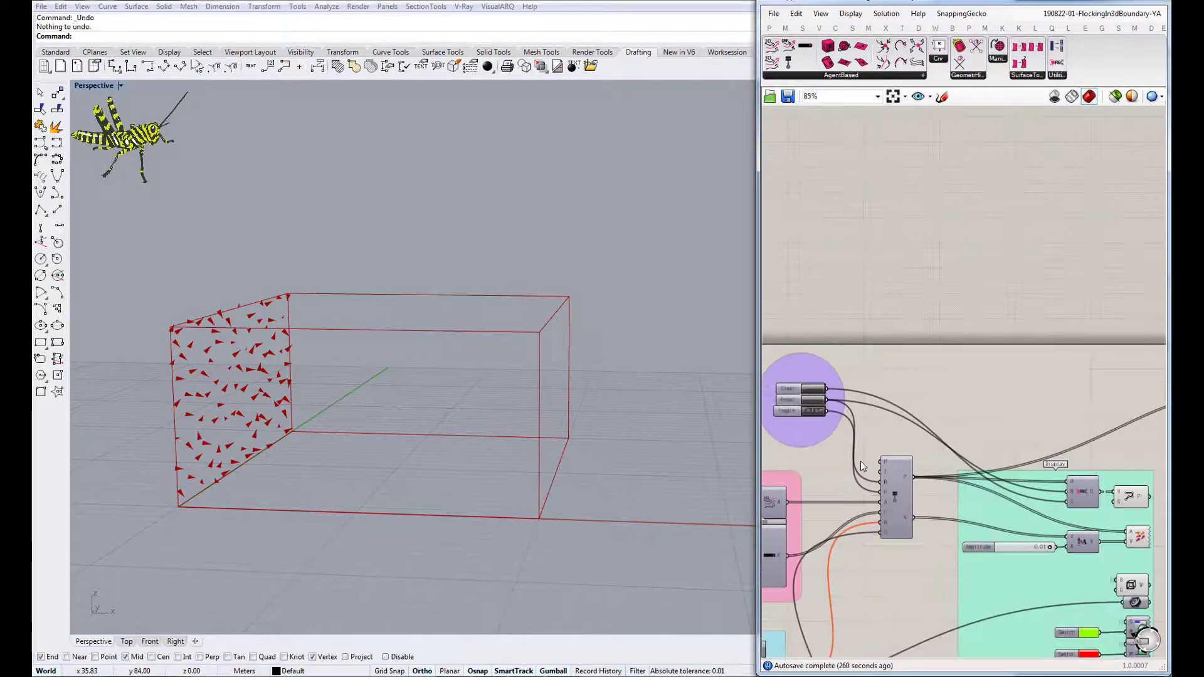
# Zoom the canvas into the Mesh Carving group holding the Interval and Threshold sliders.
pyautogui.scroll(-3)
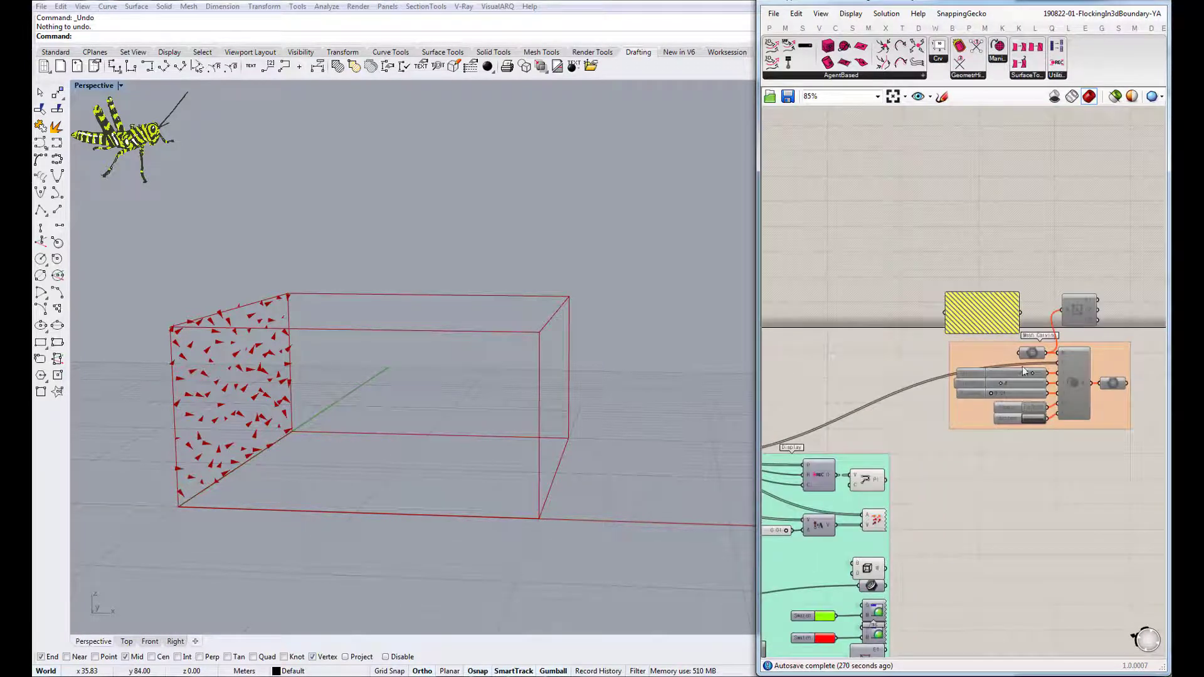
pyautogui.scroll(-3)
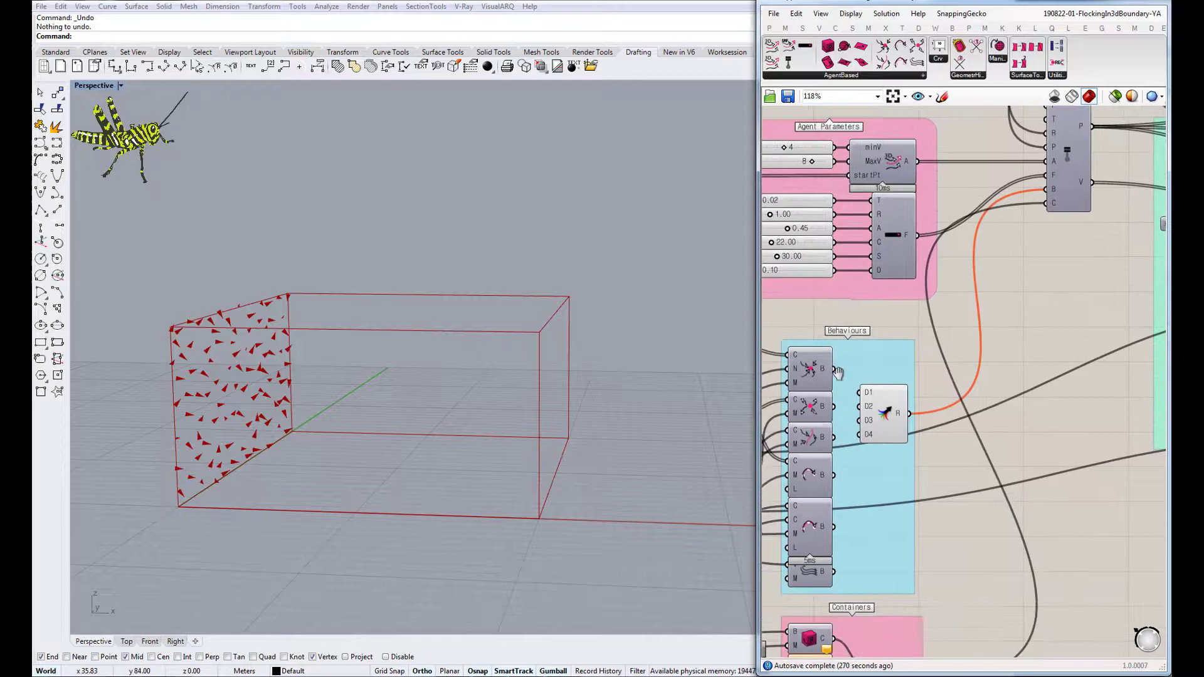
pyautogui.scroll(-3)
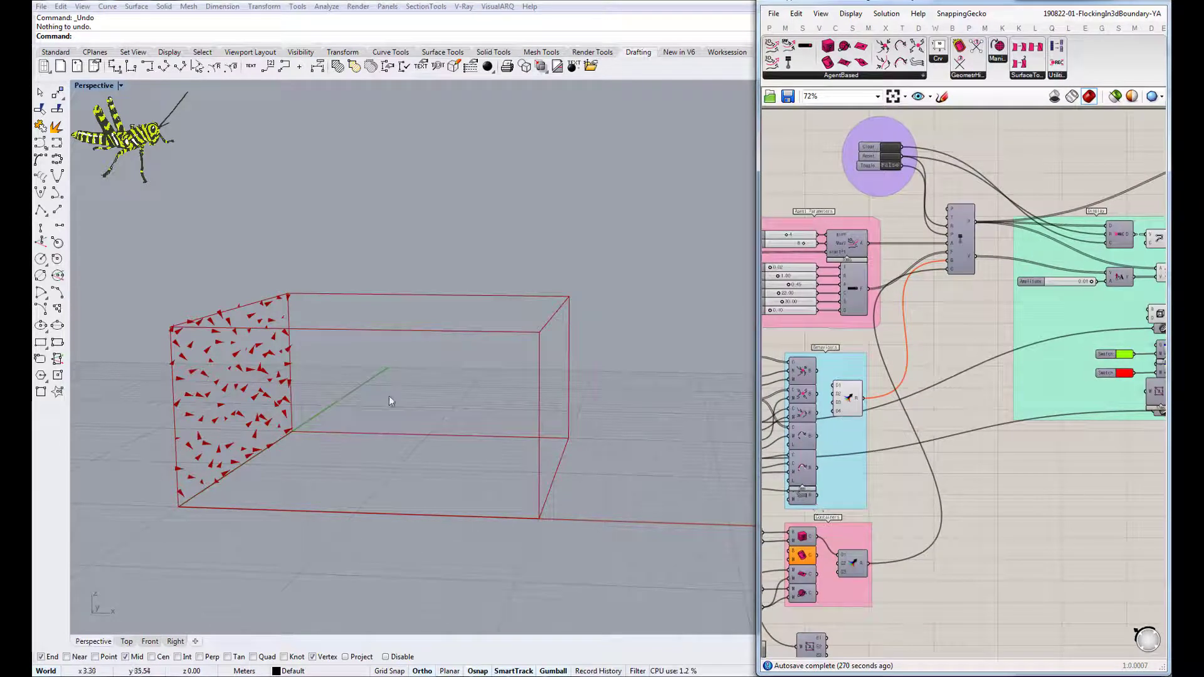
pyautogui.scroll(-3)
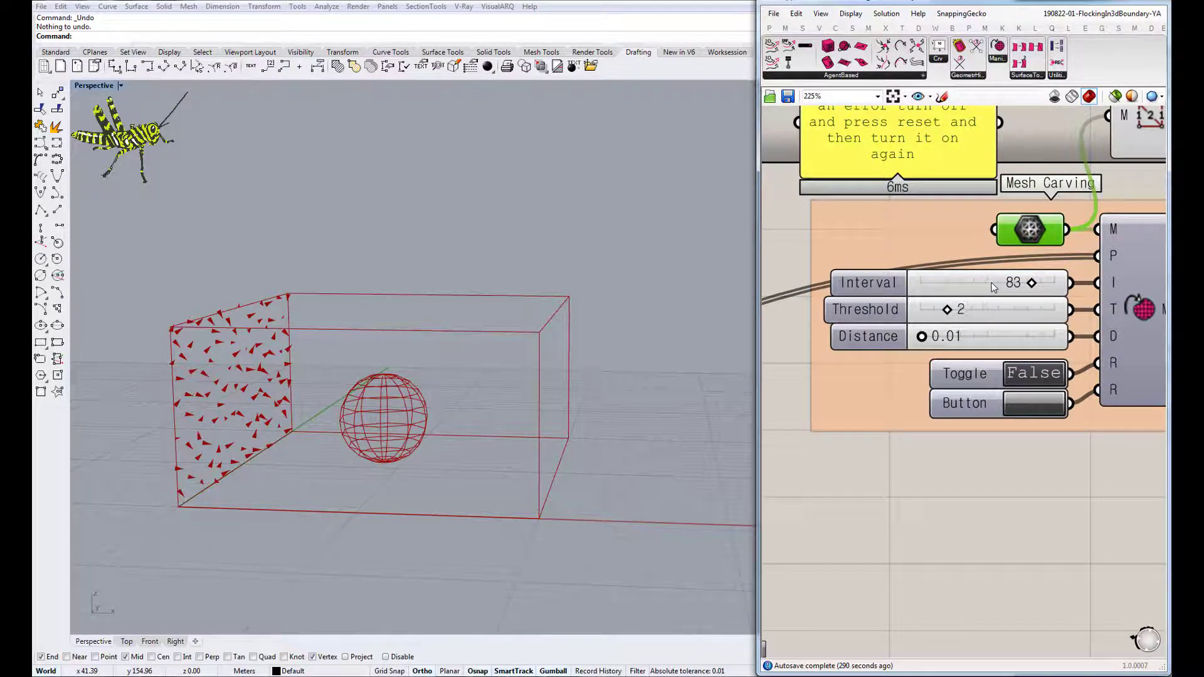
pyautogui.scroll(-3)
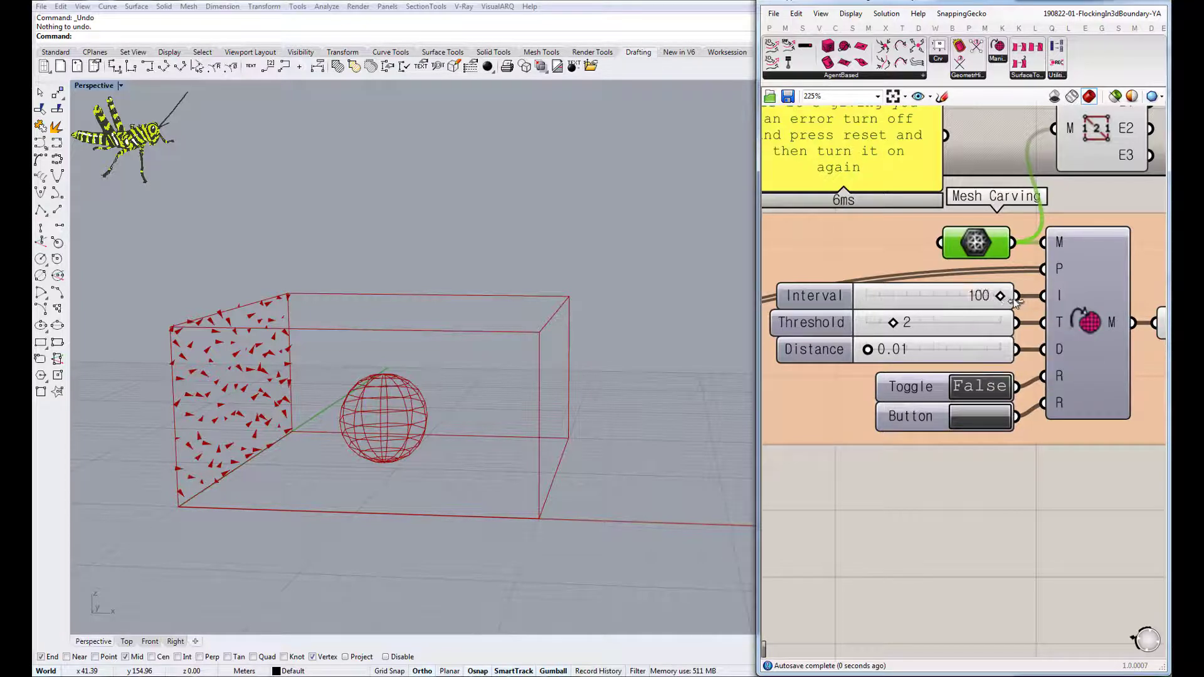
pyautogui.scroll(-3)
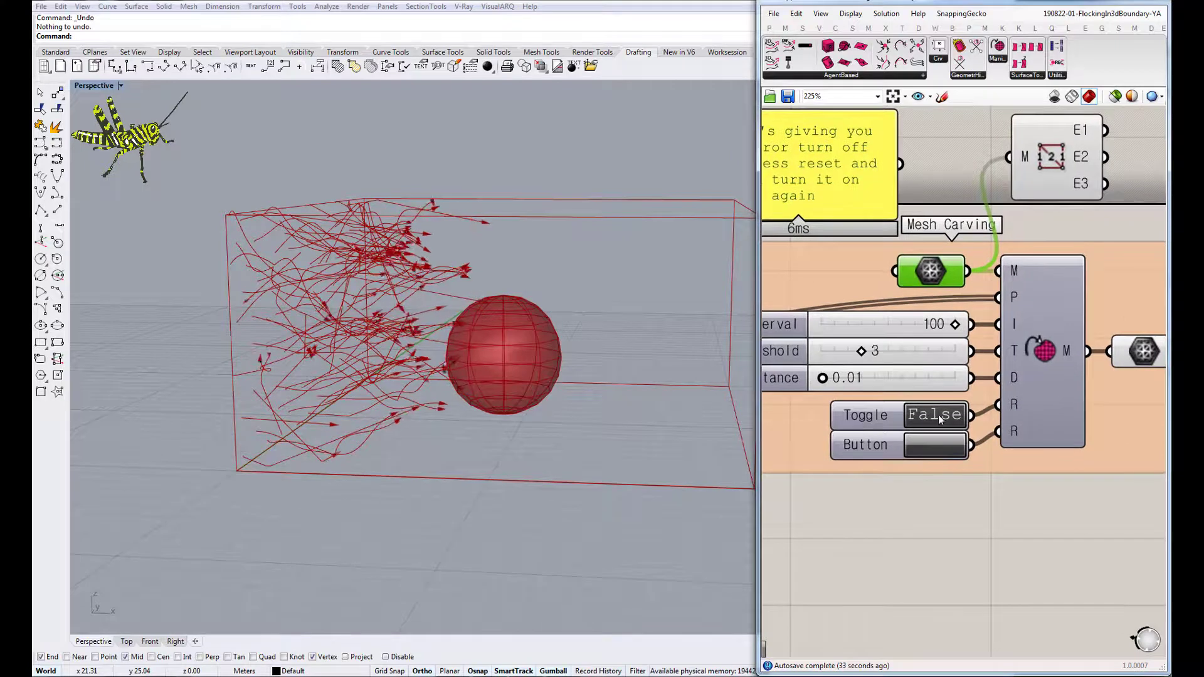
# Switch the Boolean Toggle on to run the flocking carve, then switch it off.
pyautogui.doubleClick(935, 415)
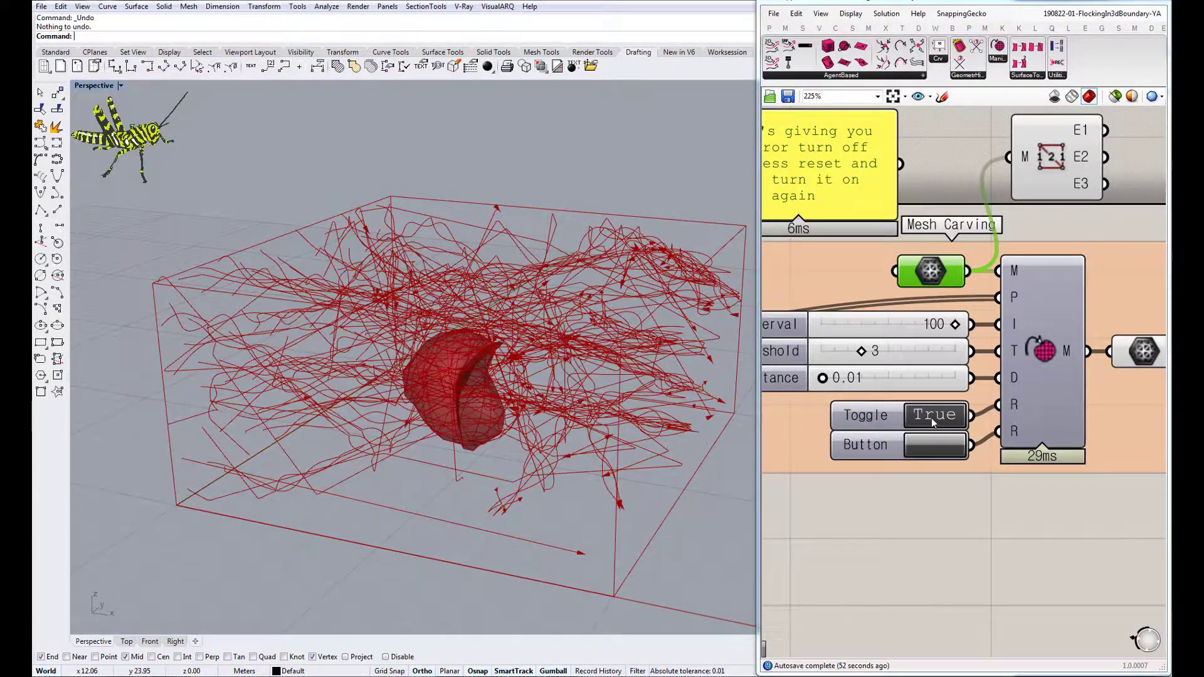
pyautogui.click(935, 415)
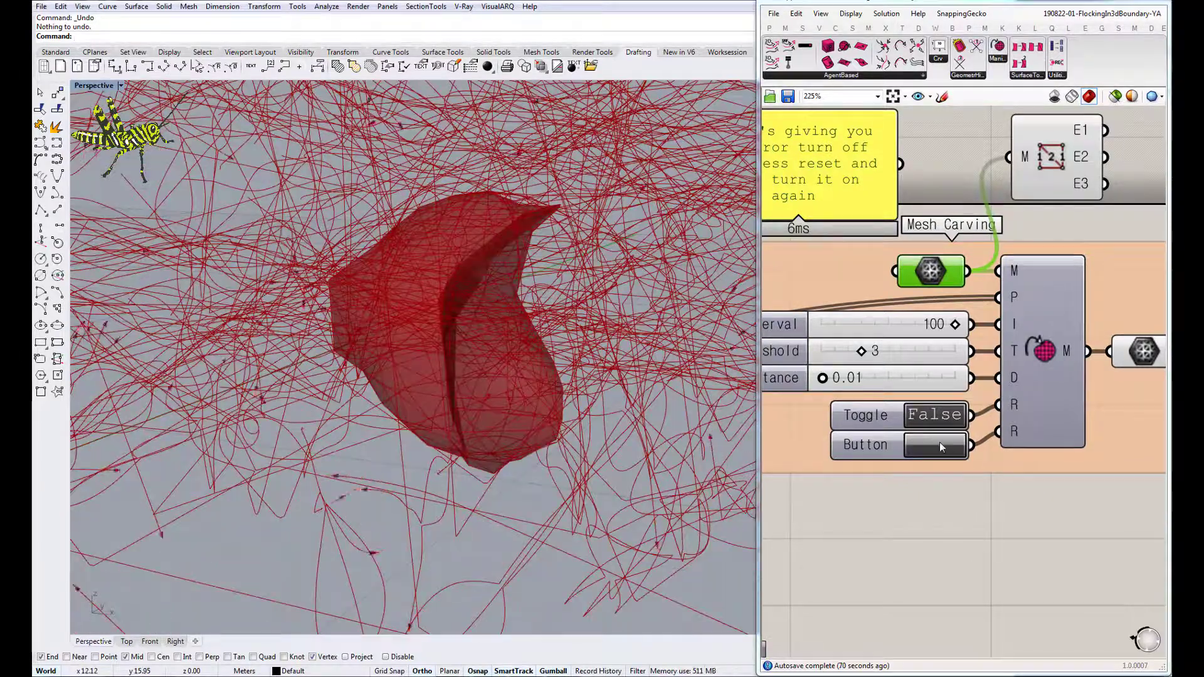
# Run one more brief carving pass, stop it, and orbit around the carved mesh.
pyautogui.doubleClick(934, 415)
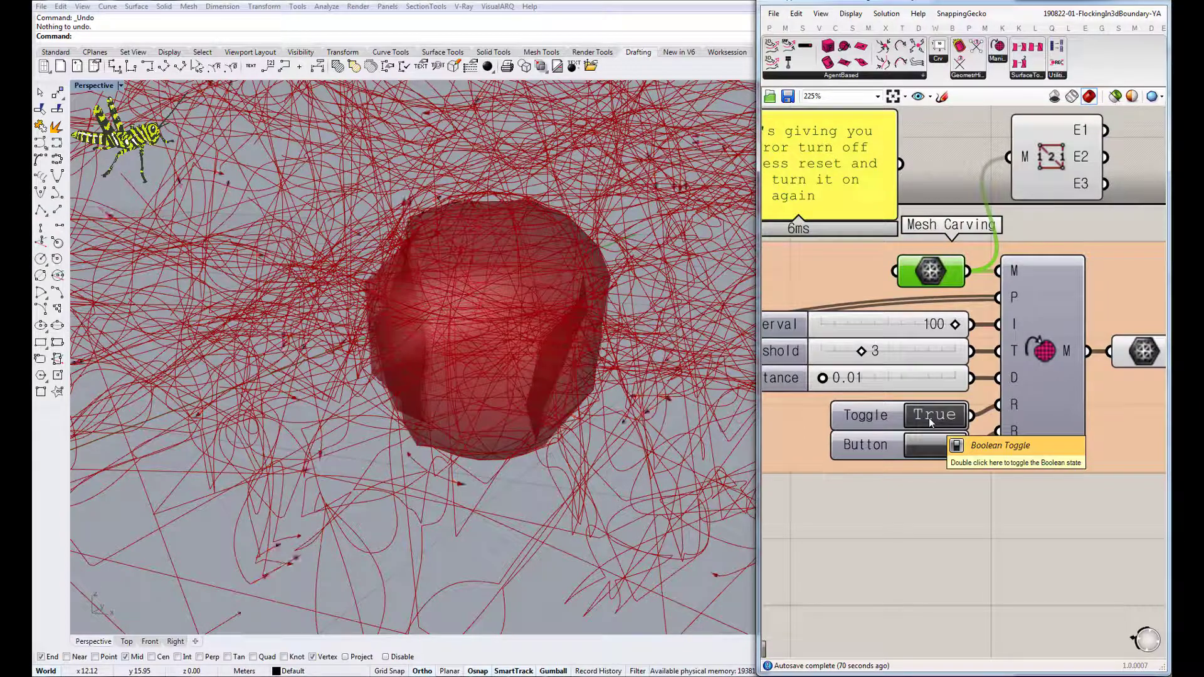
pyautogui.doubleClick(934, 416)
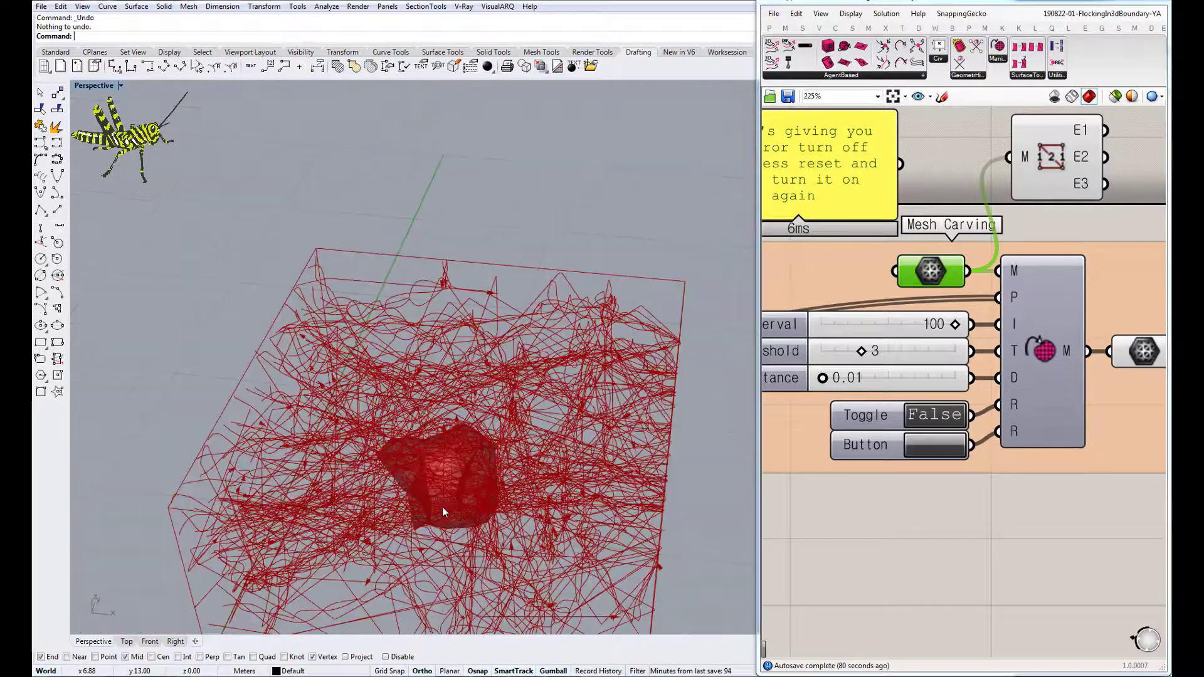
pyautogui.moveTo(441, 512); pyautogui.dragTo(676, 427)
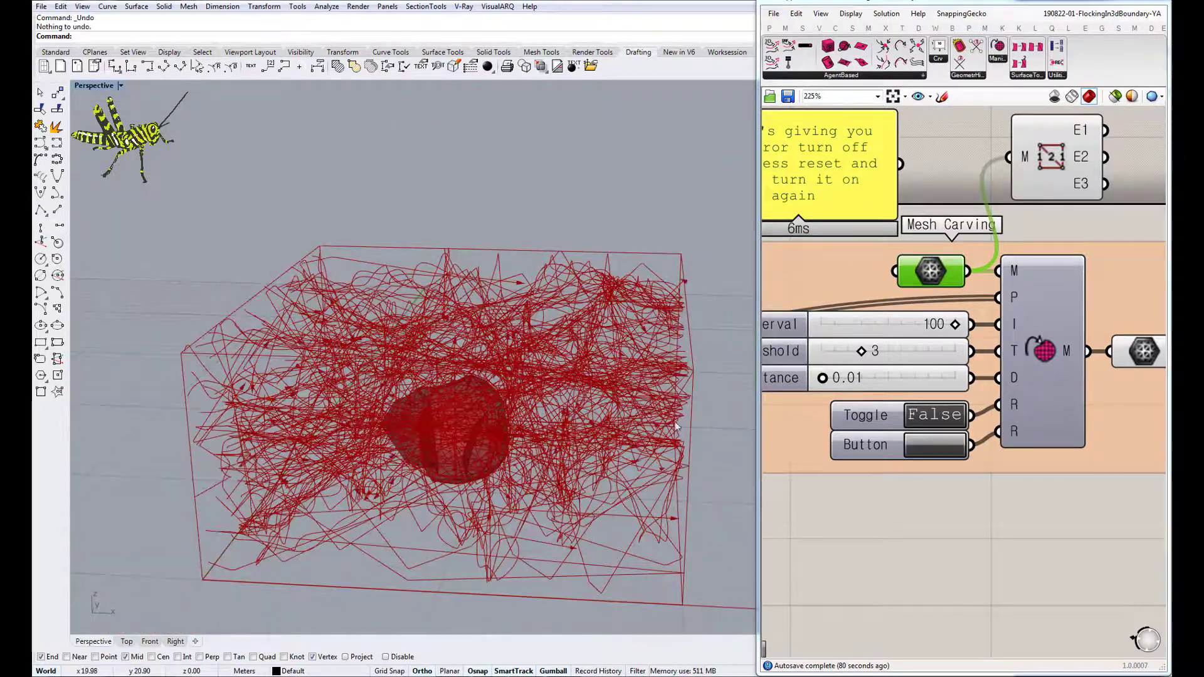